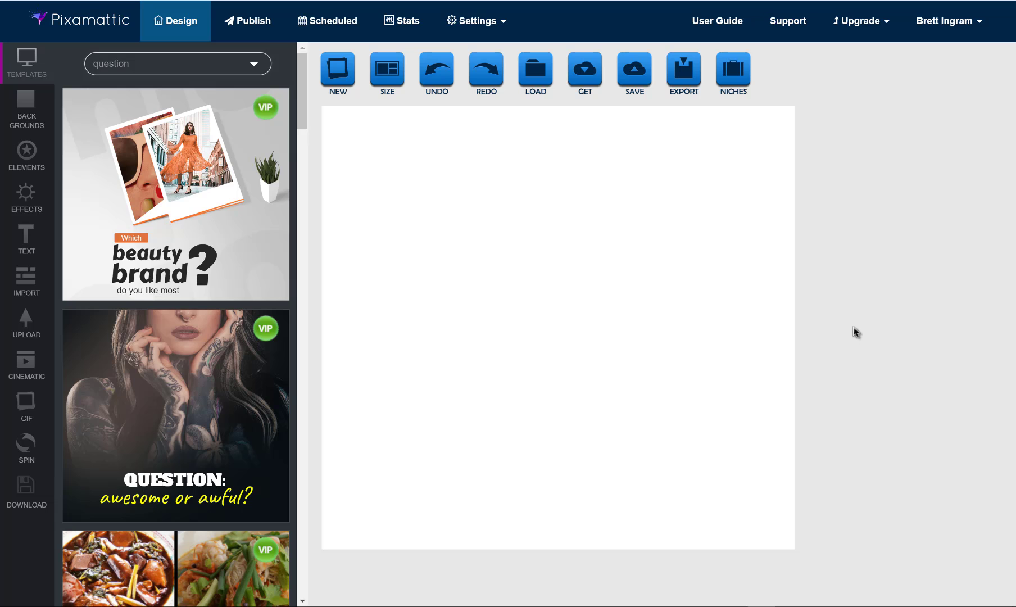
pyautogui.moveTo(717, 221)
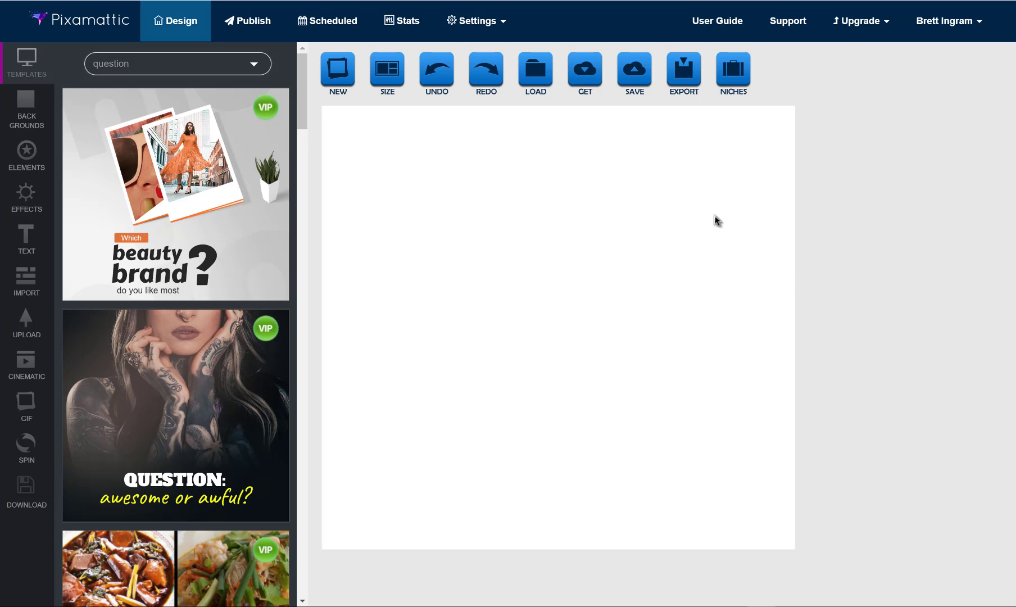
pyautogui.moveTo(469, 23)
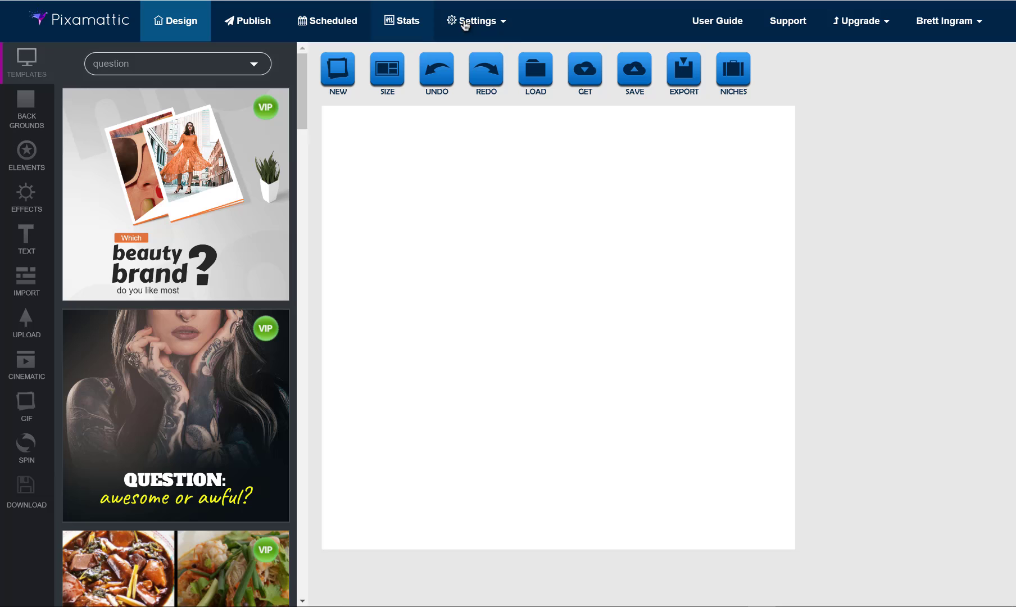
# Step: Reveal the Settings dropdown from the top navigation of the design workspace
pyautogui.click(477, 20)
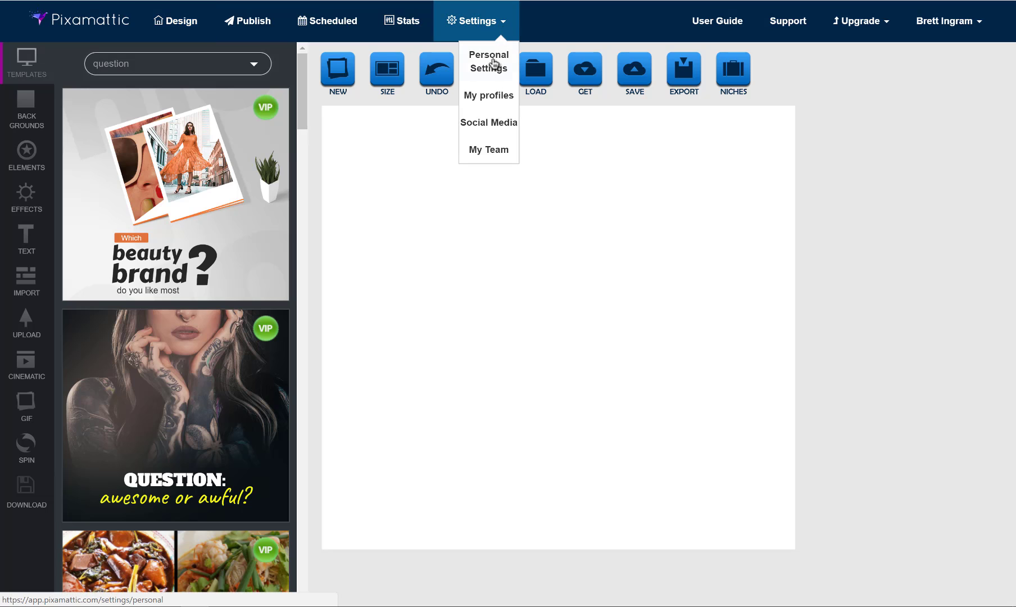
# Step: Go to Personal Settings and focus the Old, New and Confirm password fields in turn
pyautogui.click(488, 62)
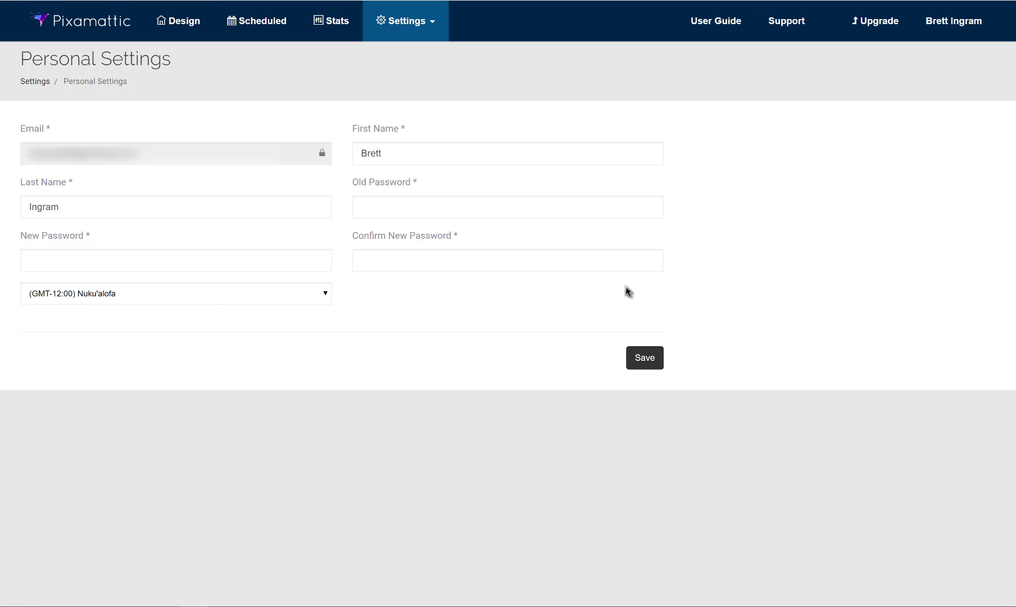
pyautogui.moveTo(445, 252)
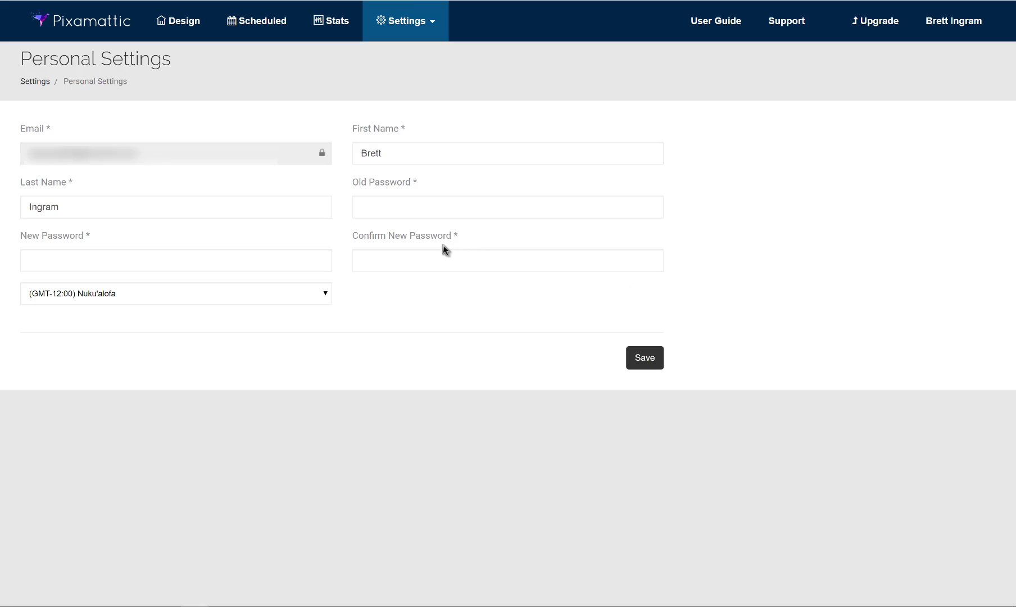
pyautogui.moveTo(275, 188)
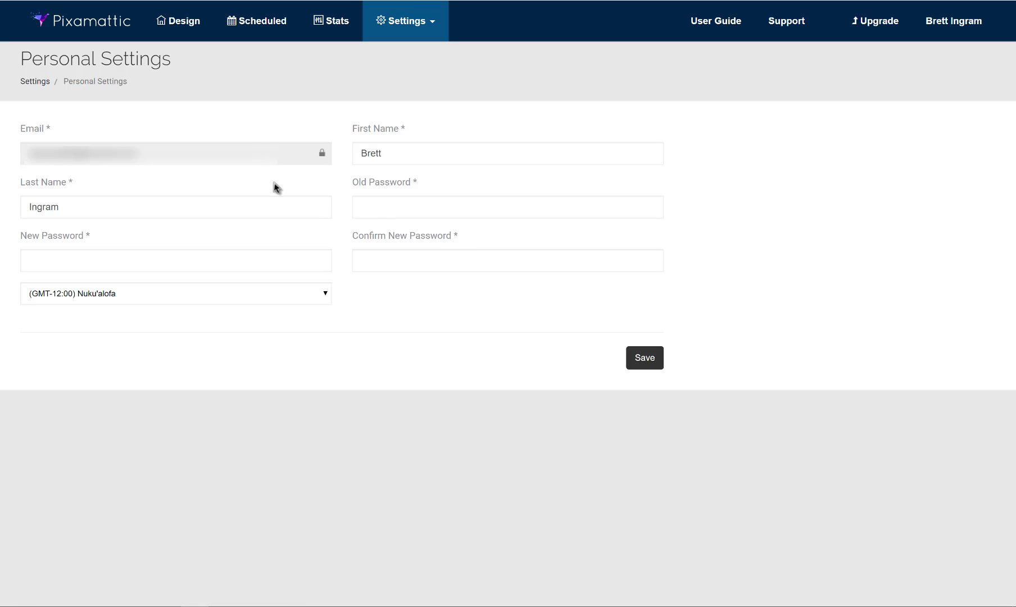
pyautogui.moveTo(315, 178)
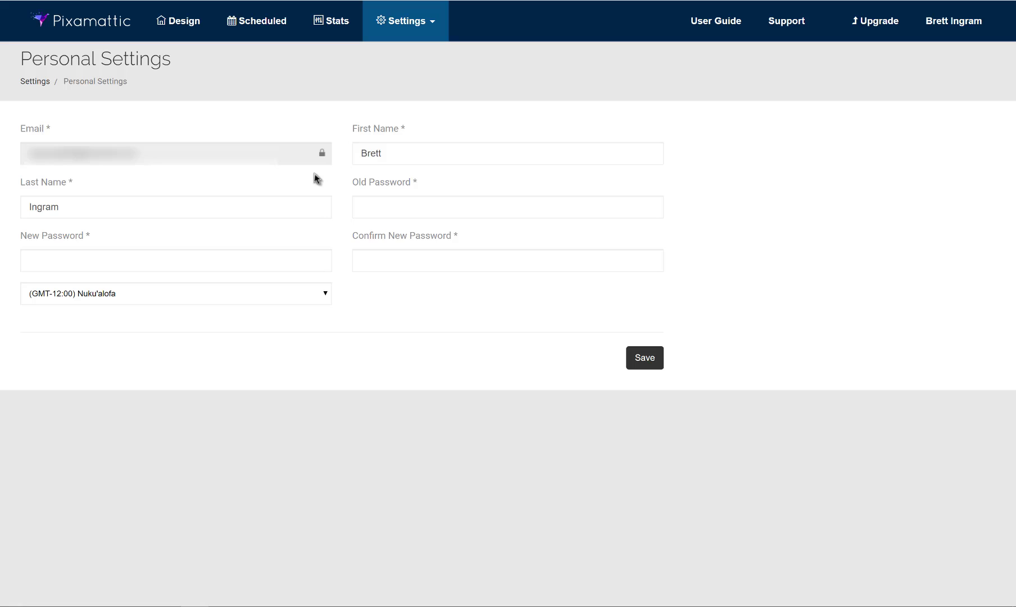
pyautogui.moveTo(373, 153)
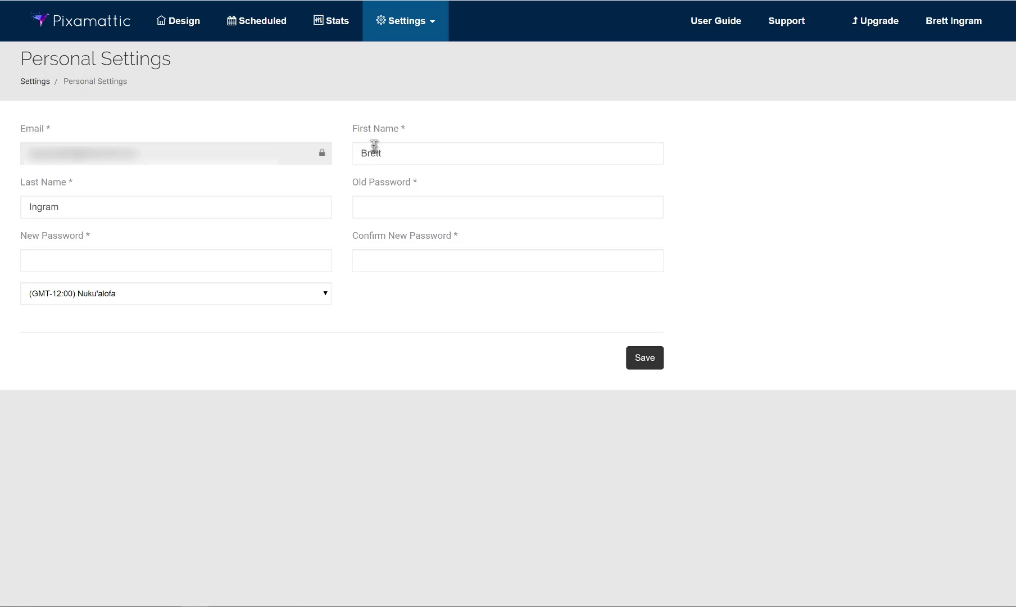
pyautogui.moveTo(78, 205)
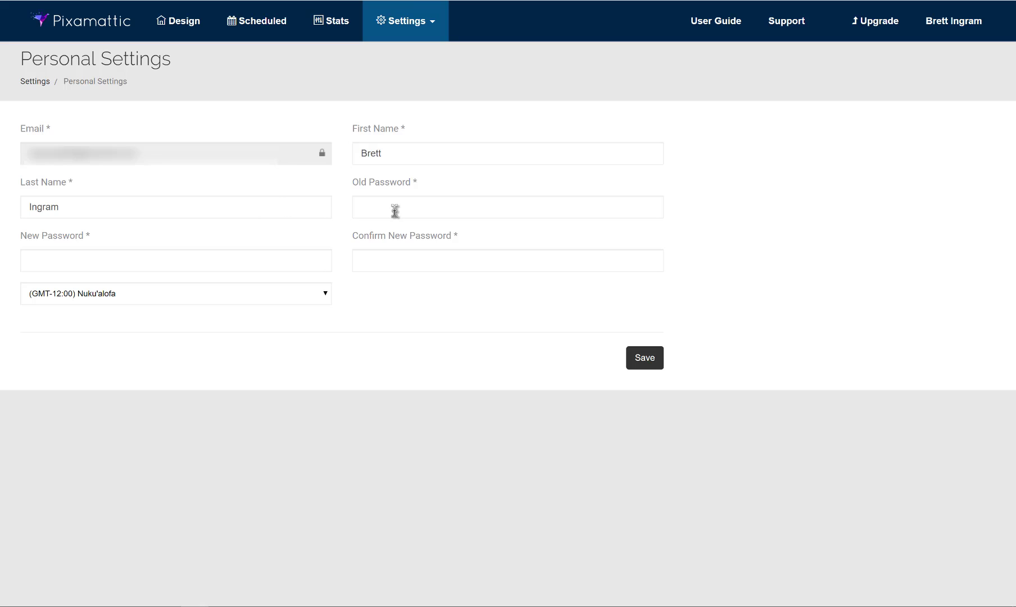
pyautogui.click(506, 207)
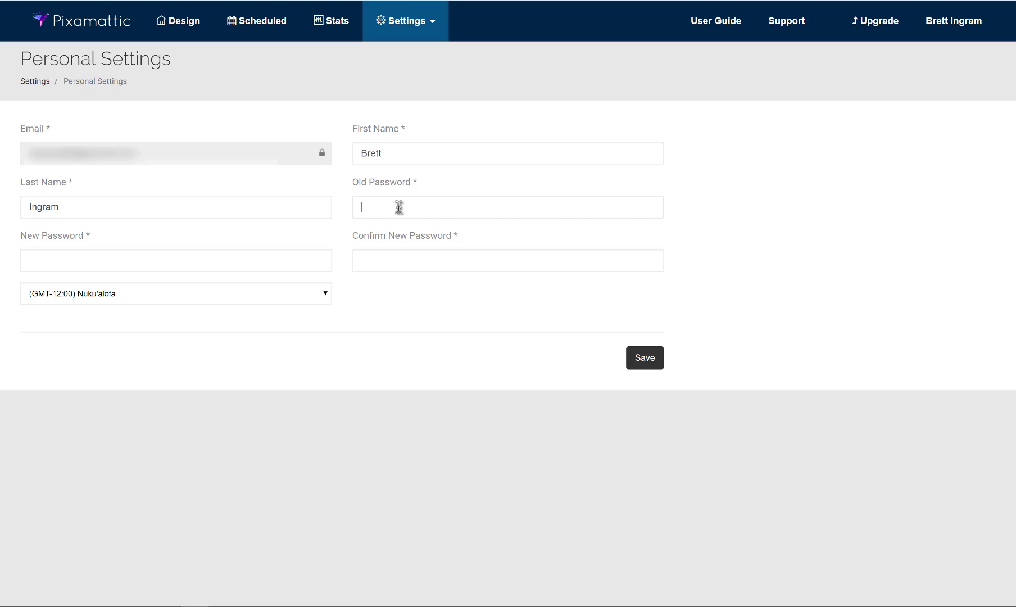
pyautogui.click(175, 261)
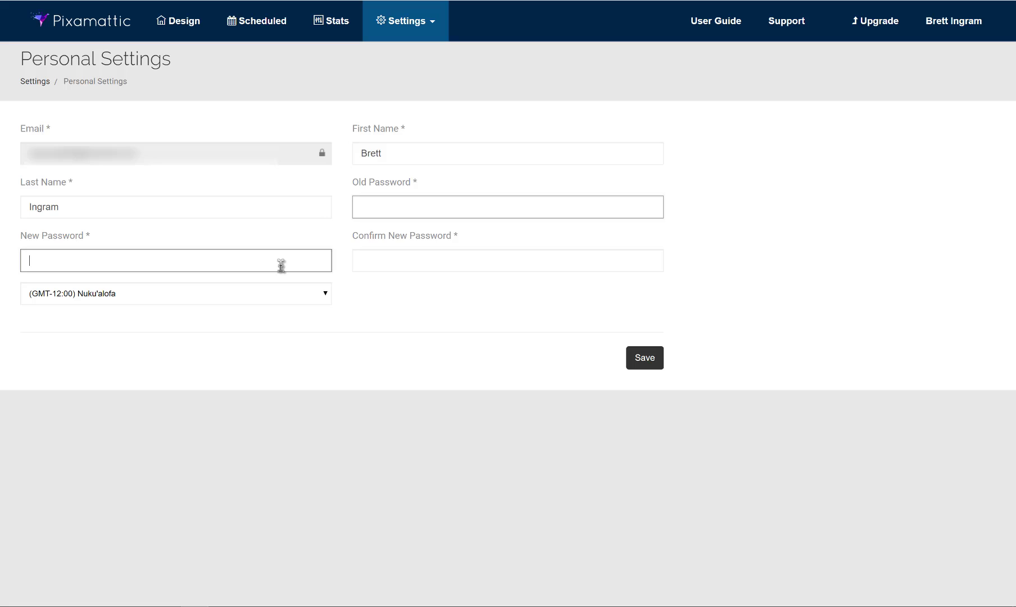
pyautogui.click(507, 260)
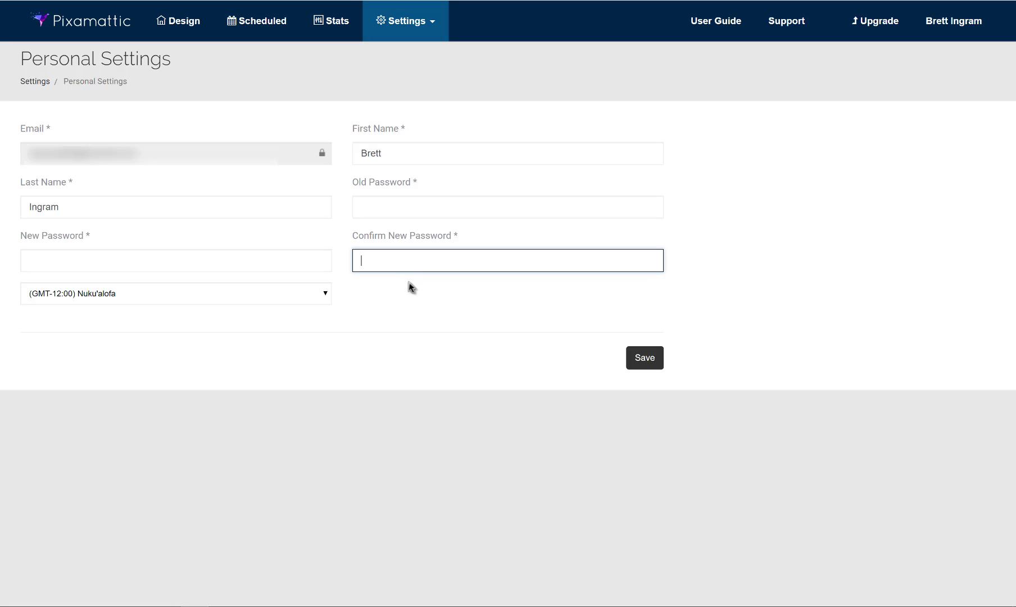
pyautogui.moveTo(352, 297)
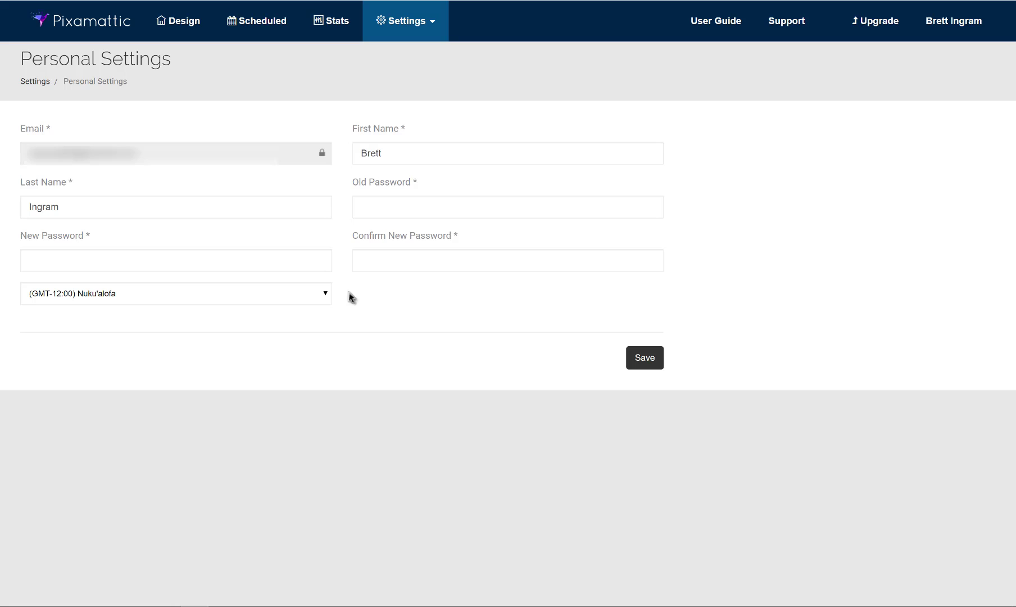
# Step: Choose (UTC-05:00) Eastern ST as the time zone and dismiss the 'Timezone successfully updated' banner
pyautogui.click(176, 293)
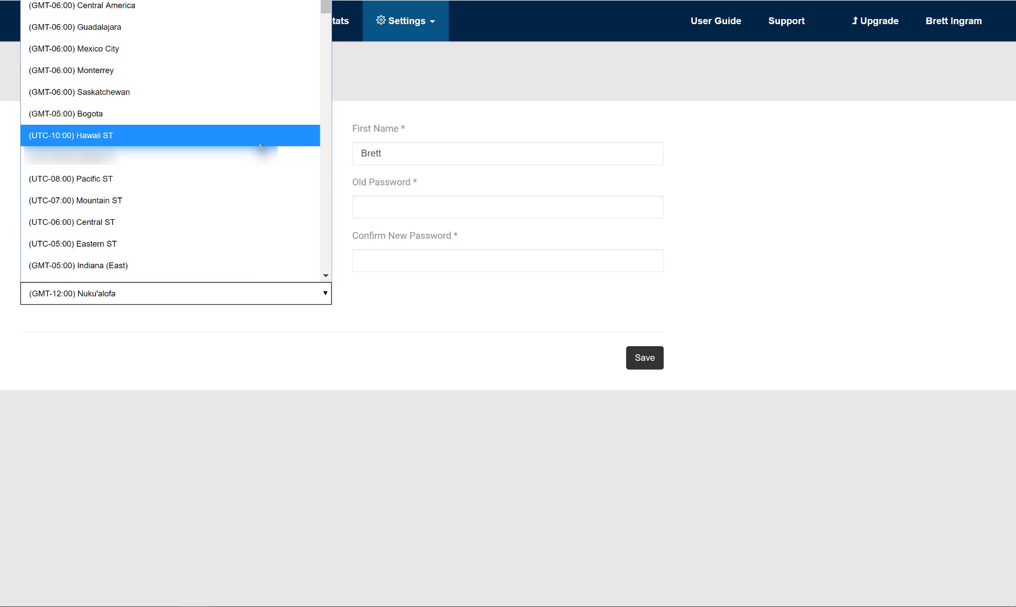
pyautogui.click(231, 243)
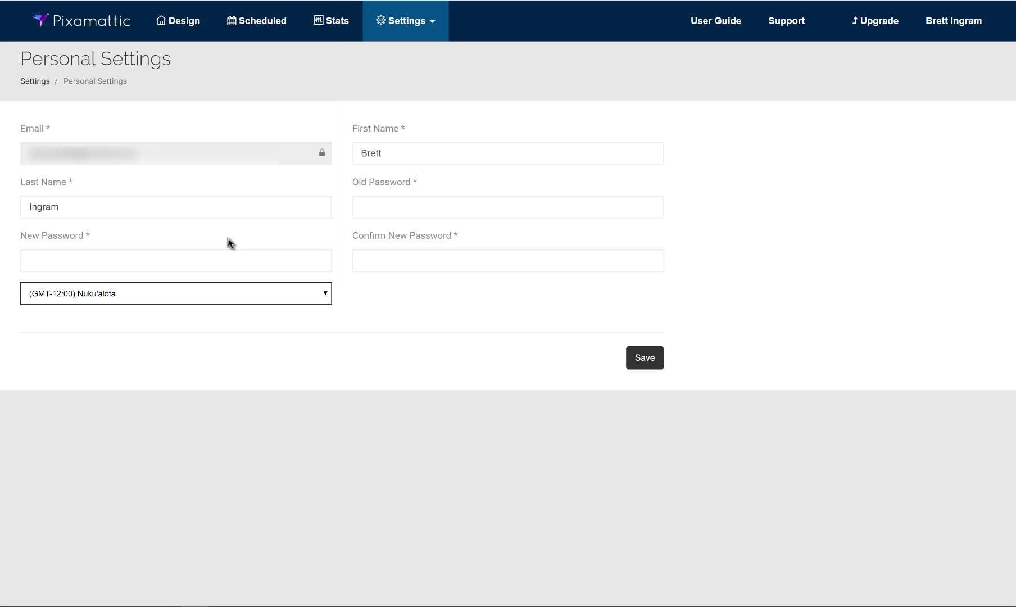
pyautogui.click(643, 357)
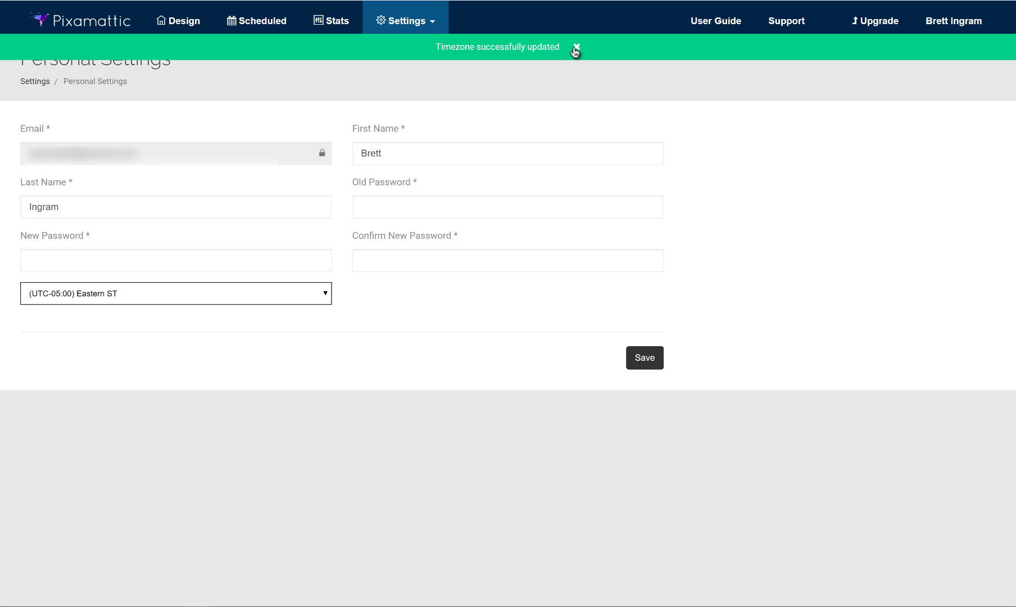
pyautogui.click(574, 48)
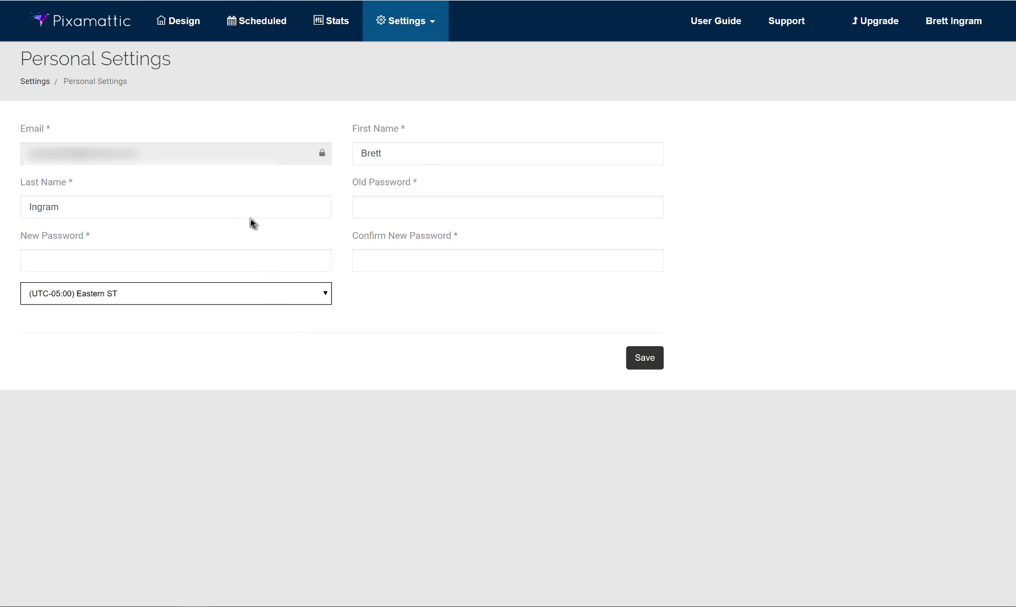
pyautogui.moveTo(470, 342)
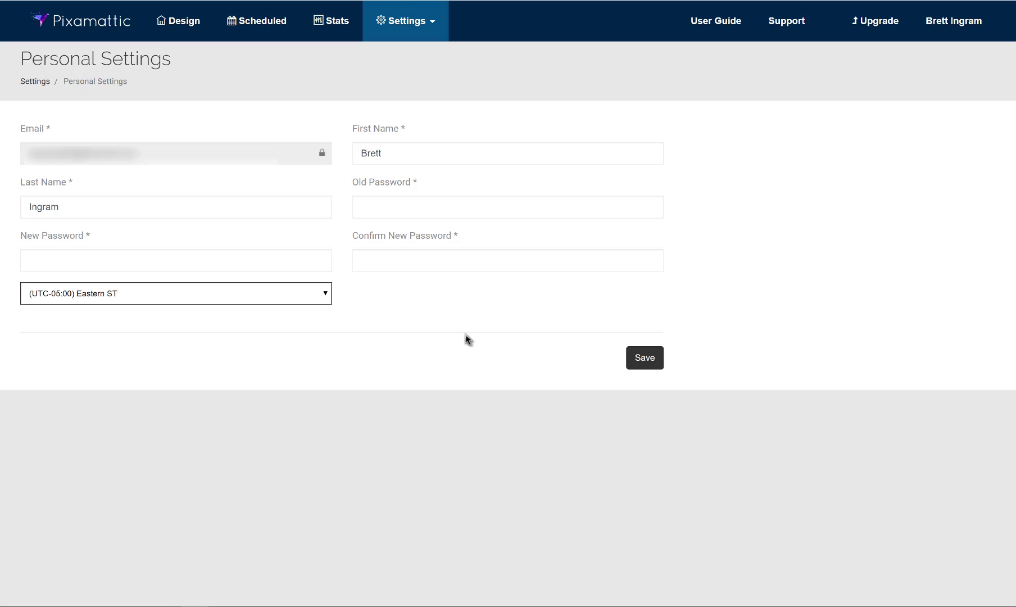
pyautogui.moveTo(197, 304)
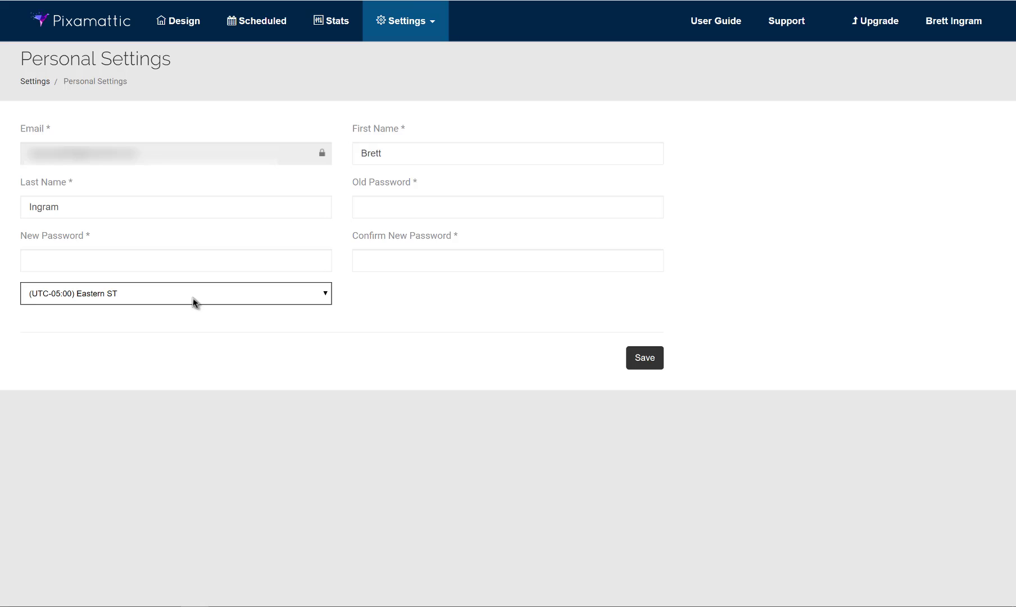
pyautogui.moveTo(463, 247)
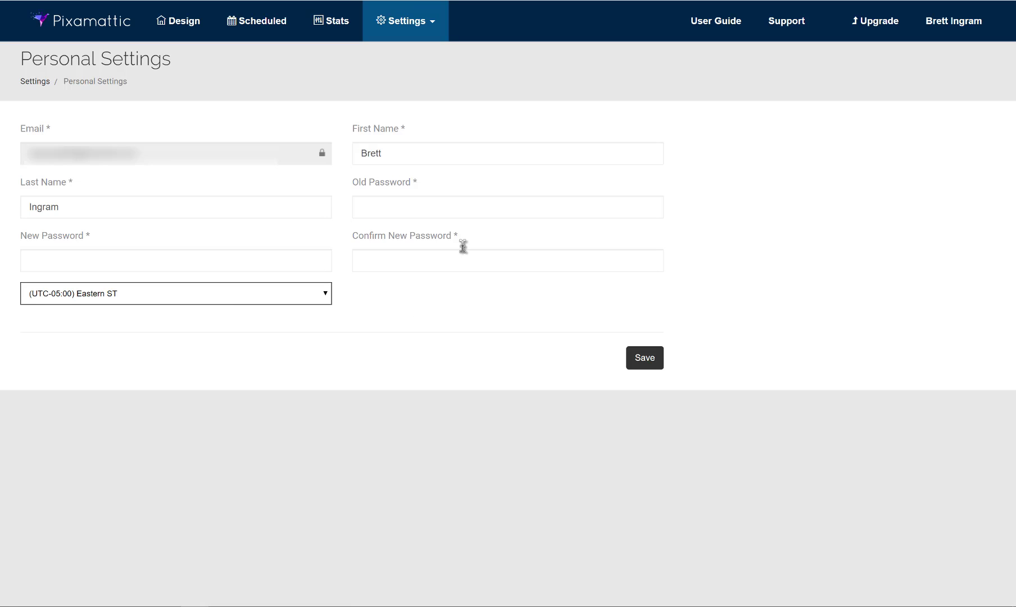
pyautogui.moveTo(398, 190)
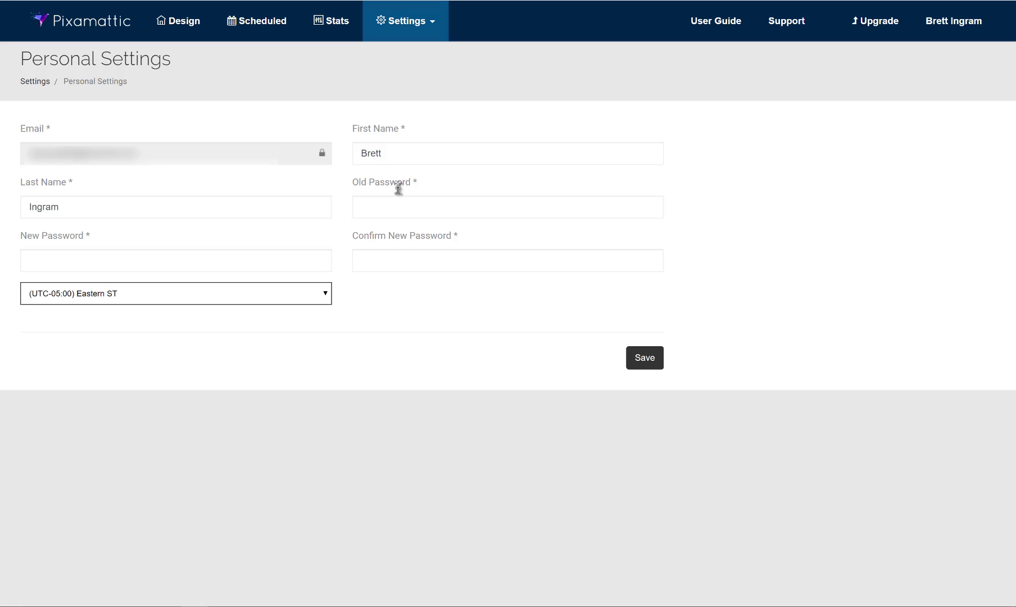
pyautogui.moveTo(508, 354)
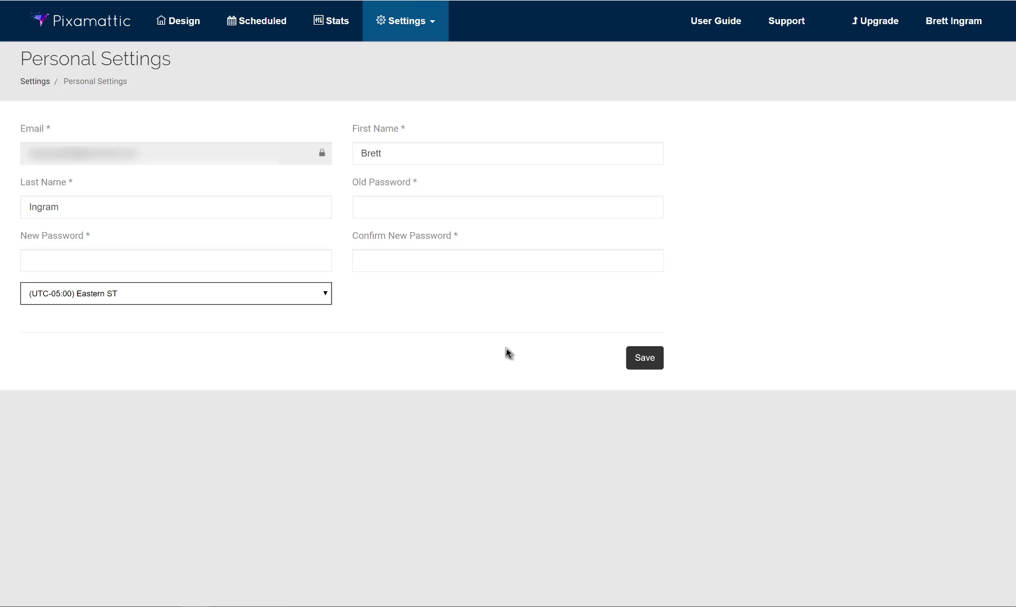
pyautogui.moveTo(479, 338)
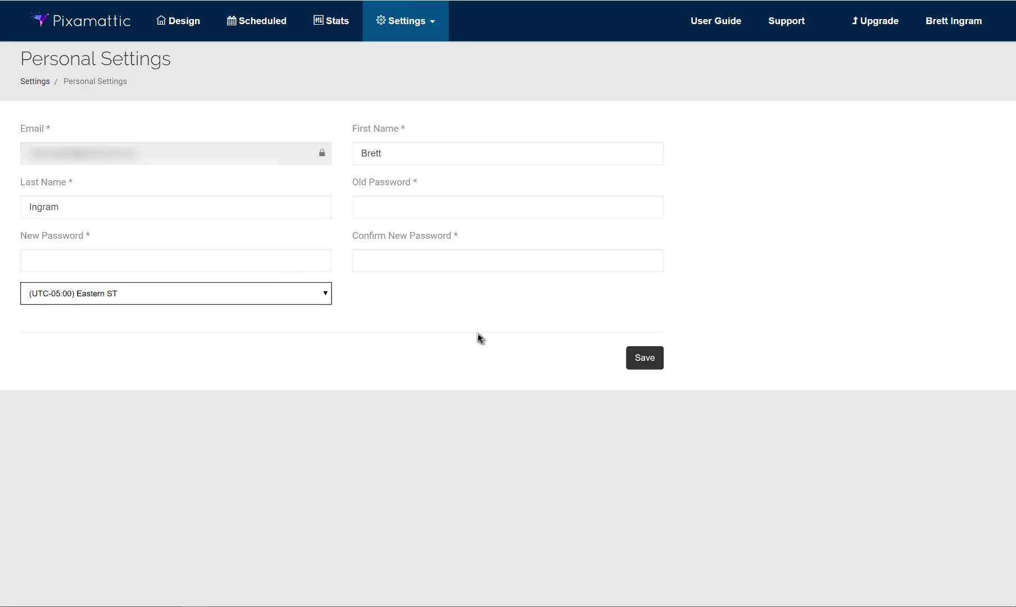